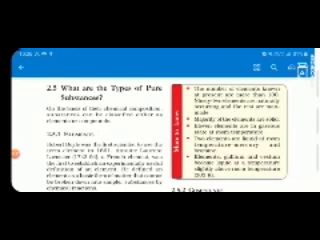
scroll("up", 3)
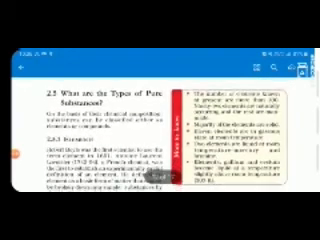
scroll("down", 3)
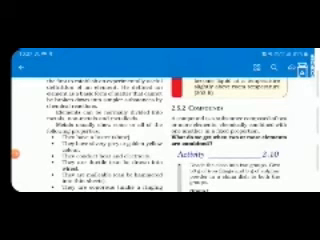
scroll("down", 3)
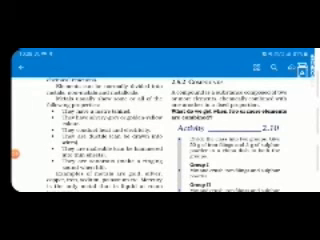
scroll("up", 3)
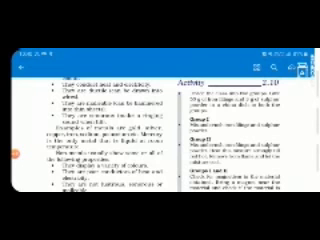
scroll("down", 3)
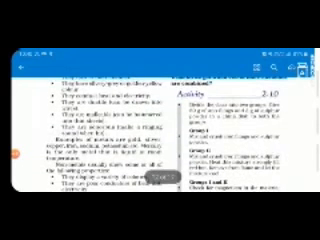
scroll("up", 3)
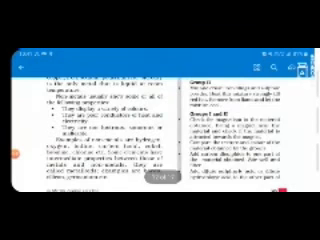
scroll("down", 3)
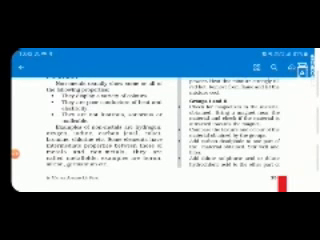
scroll("up", 3)
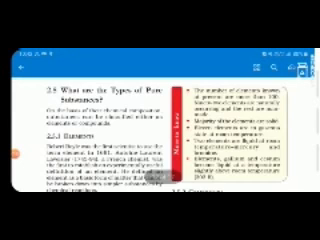
scroll("down", 3)
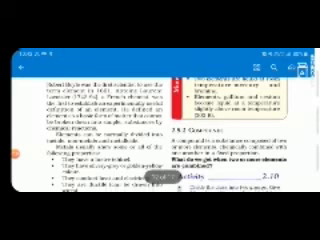
scroll("up", 3)
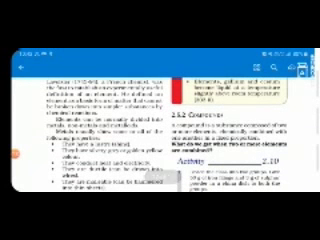
scroll("down", 3)
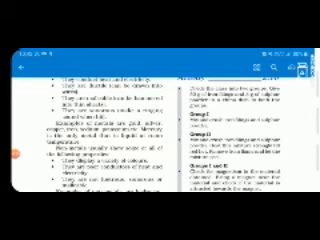
scroll("down", 3)
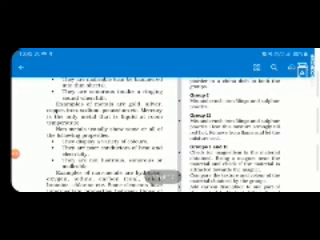
scroll("up", 3)
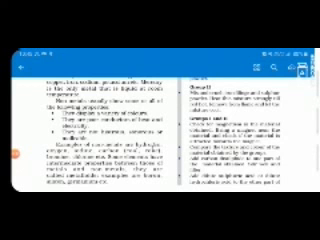
scroll("down", 3)
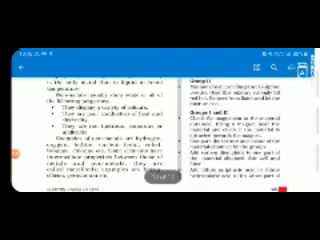